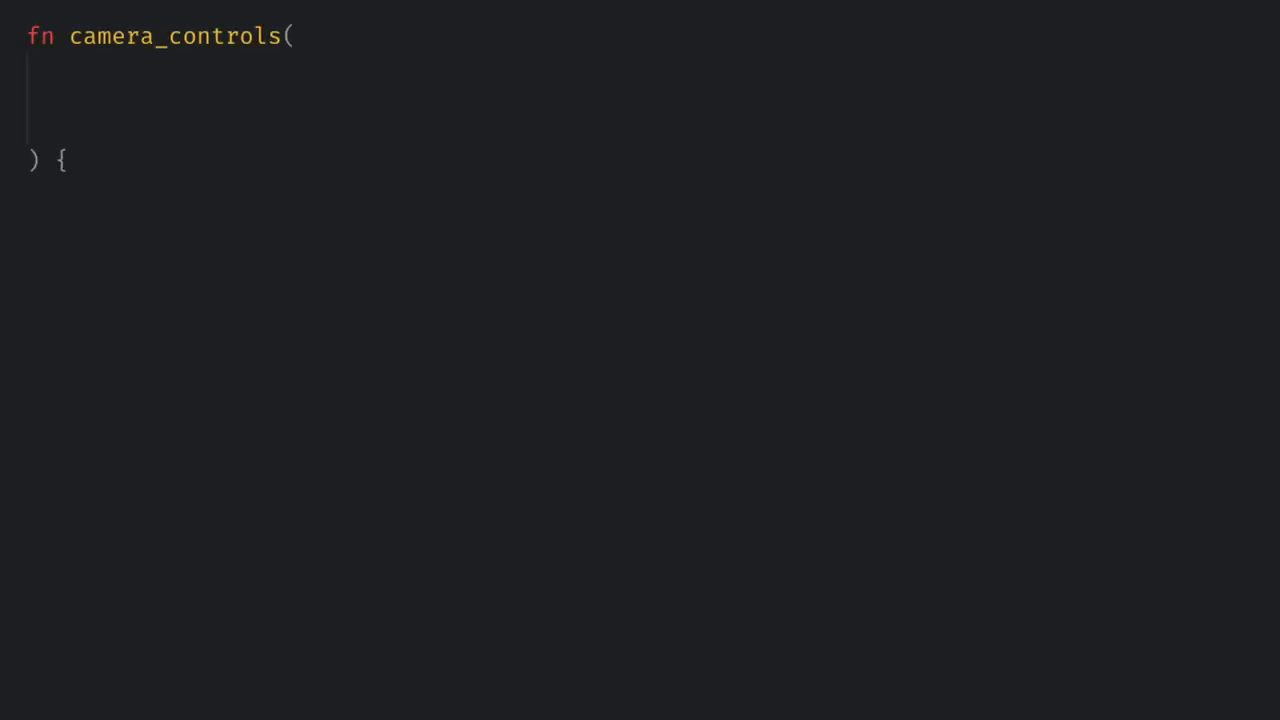
Add camera_query: Query<&mut Transform, With<Camera3d>>, keyboard: Res<Input<KeyCode>> and time: Res<Time> parameters
text(mut camera_)
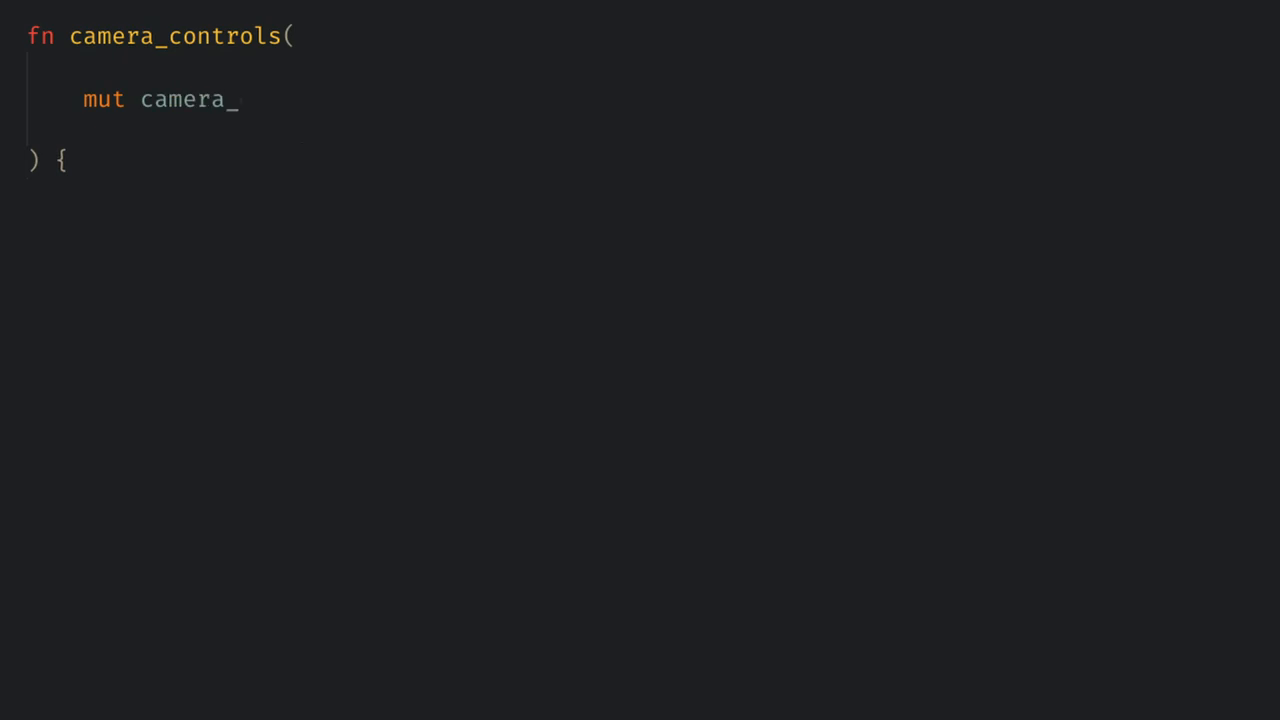
text(query: Query<&mut Transform, With<)
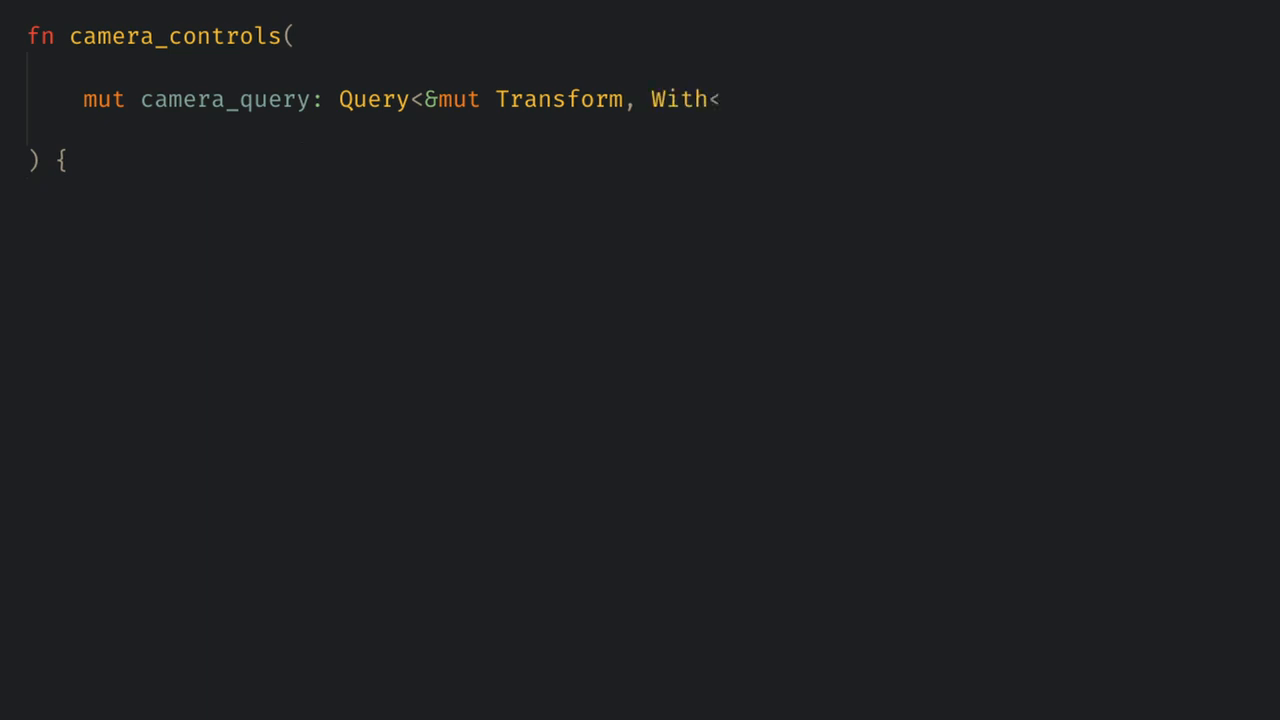
text(Camera3d>>,)
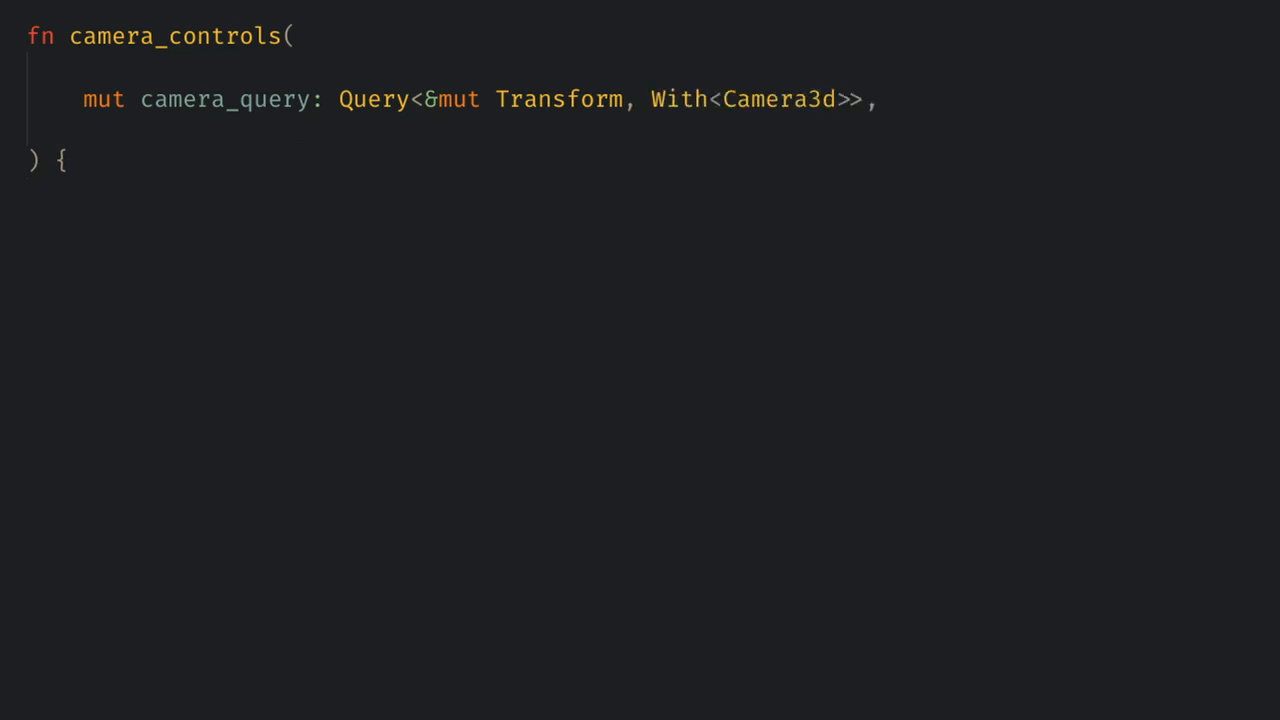
text(keyboard: Res<Input<KeyCode>>,)
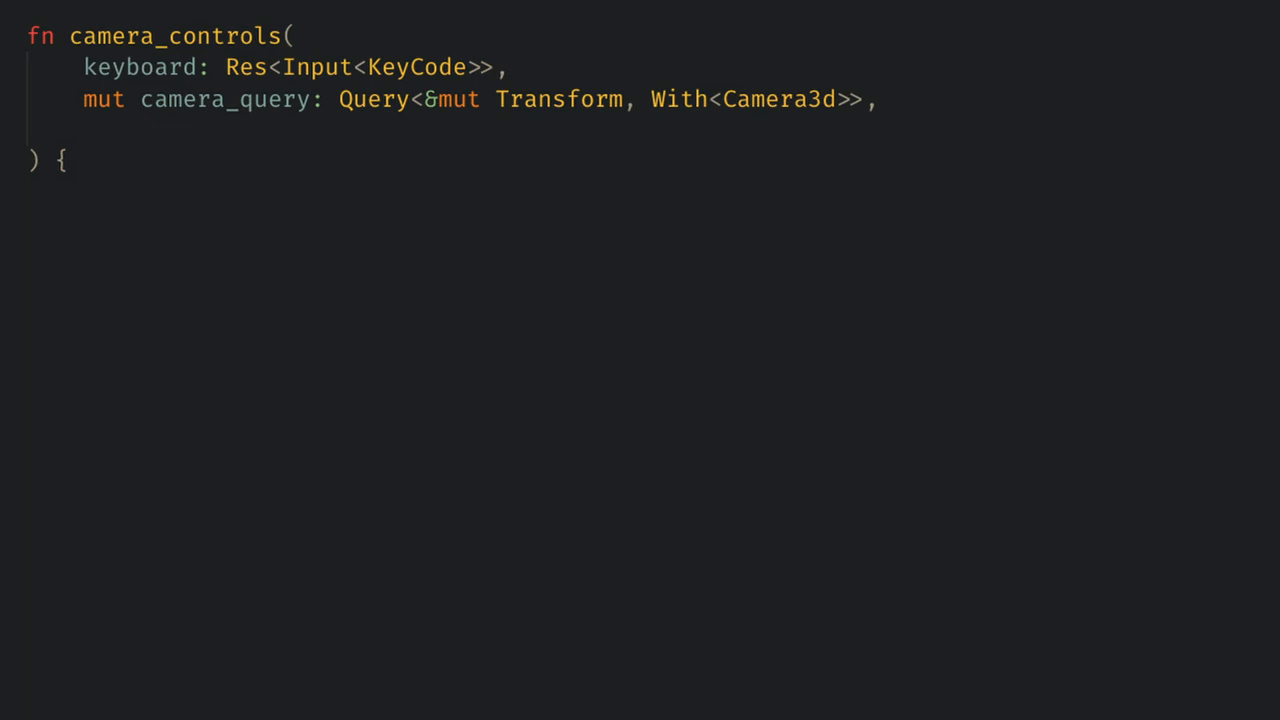
text(time: Res<Time>,)
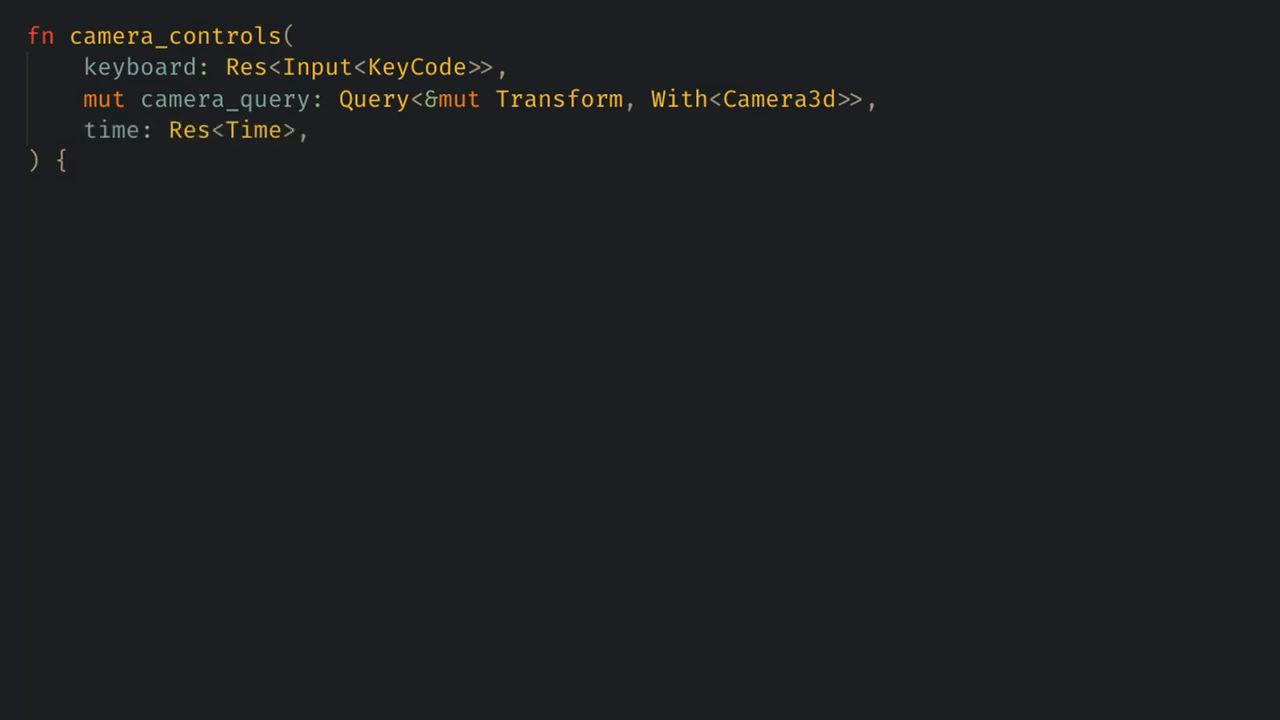
Bind the camera as Mut<Transform> from camera_query.single_mut() at the start of the body
text(let mut camera: Mut<Transform> = camera_query.single_mut();)
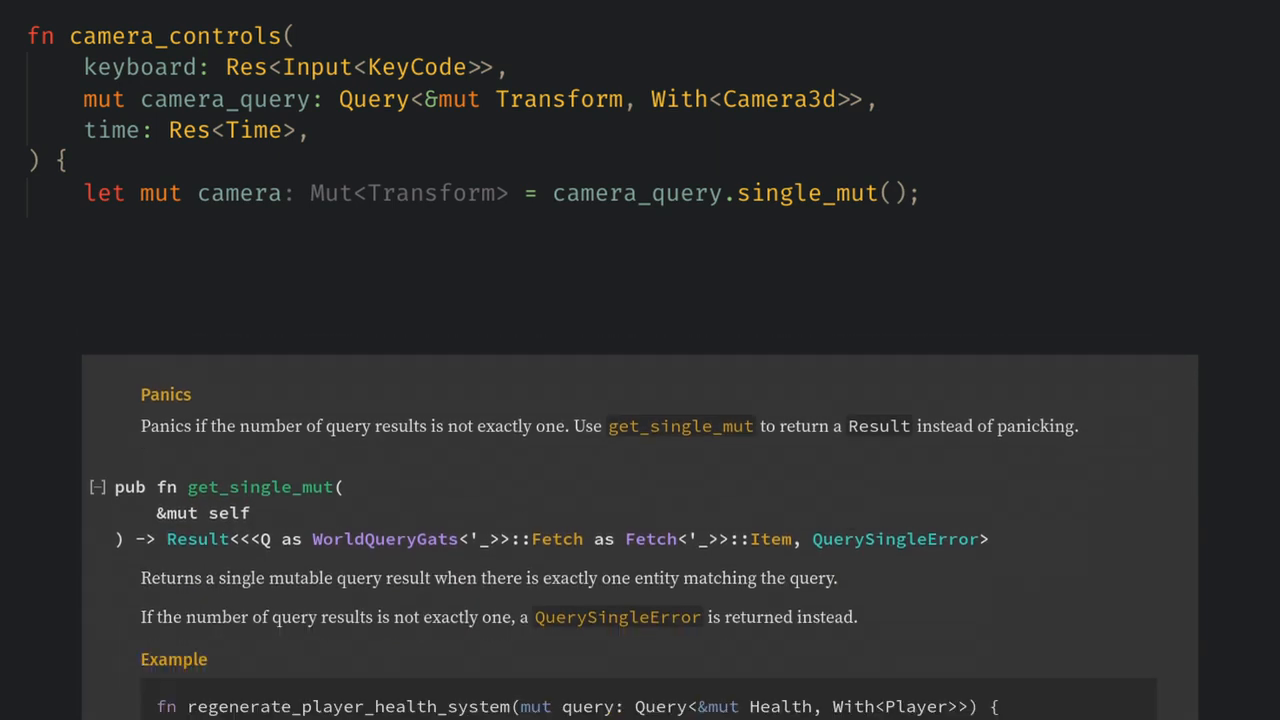
scroll(down, 3)
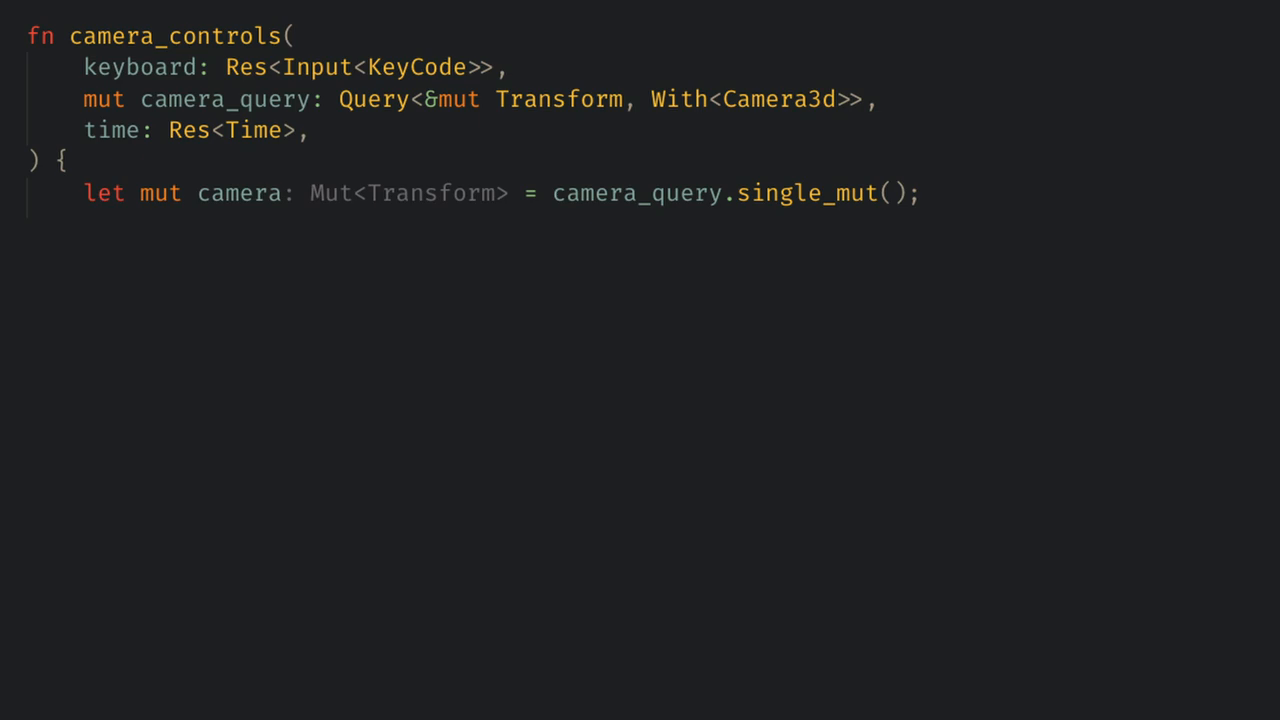
Add a forward vector with y set to 0.0 and a rotate_speed of 0.3
text(let mut forward: Vec3 = camera.forward();)
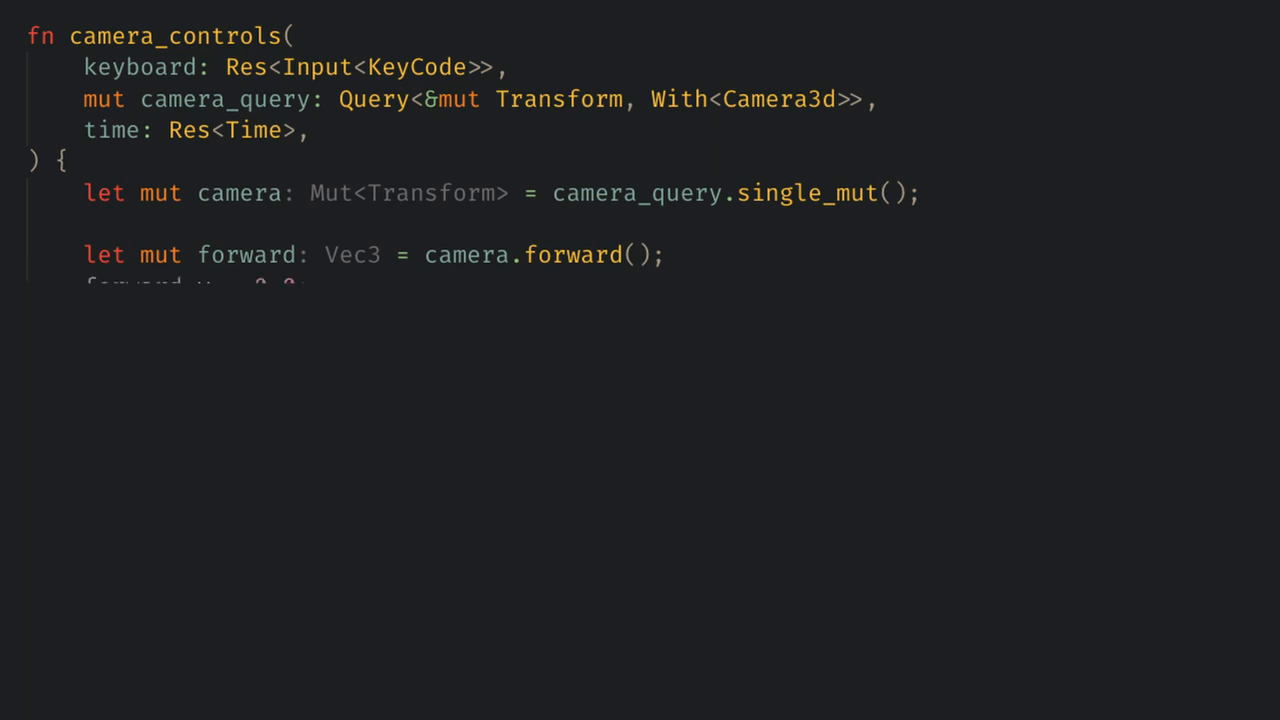
text(forward.y = 0.0;)
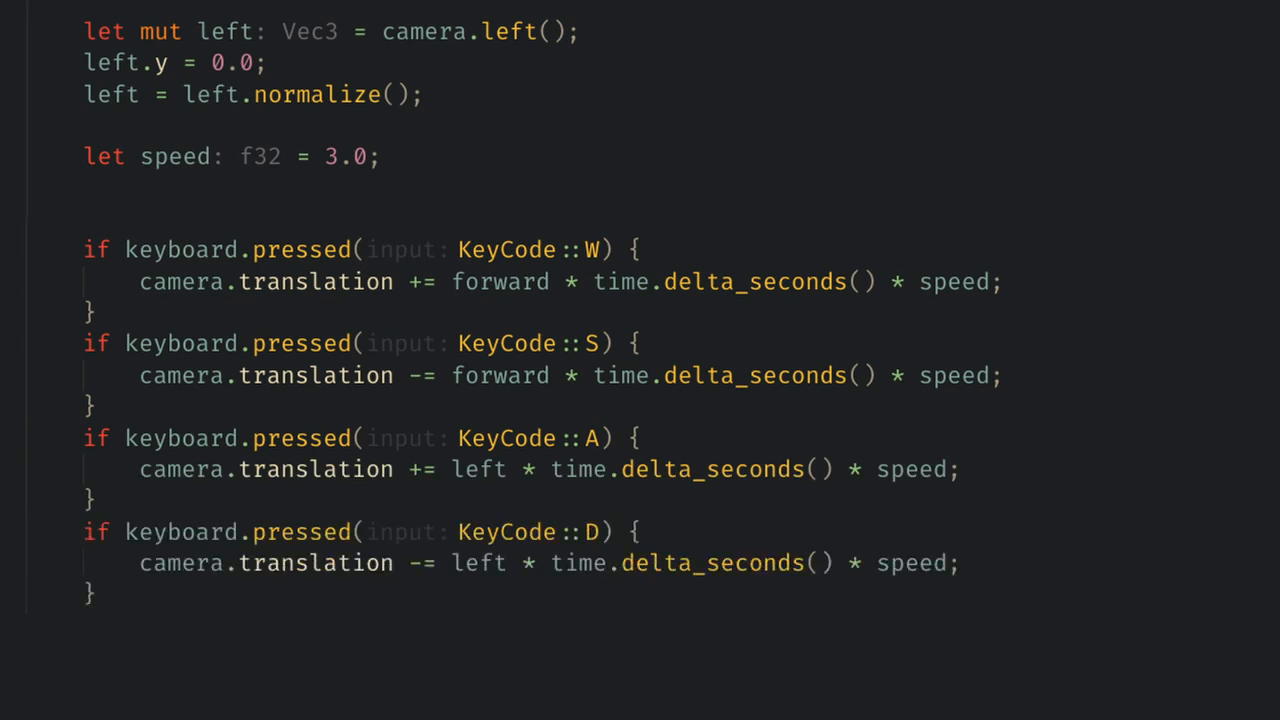
scroll(down, 3)
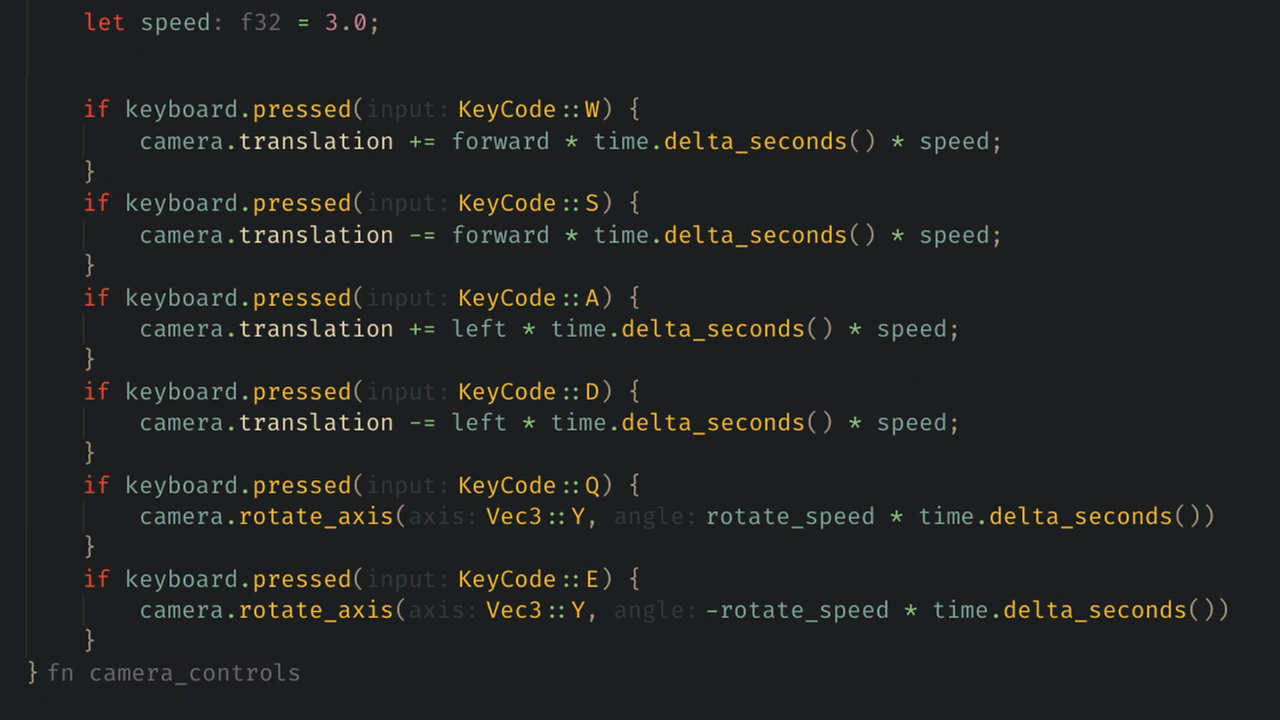
text(let rotate_speed: f32 = 0.3;)
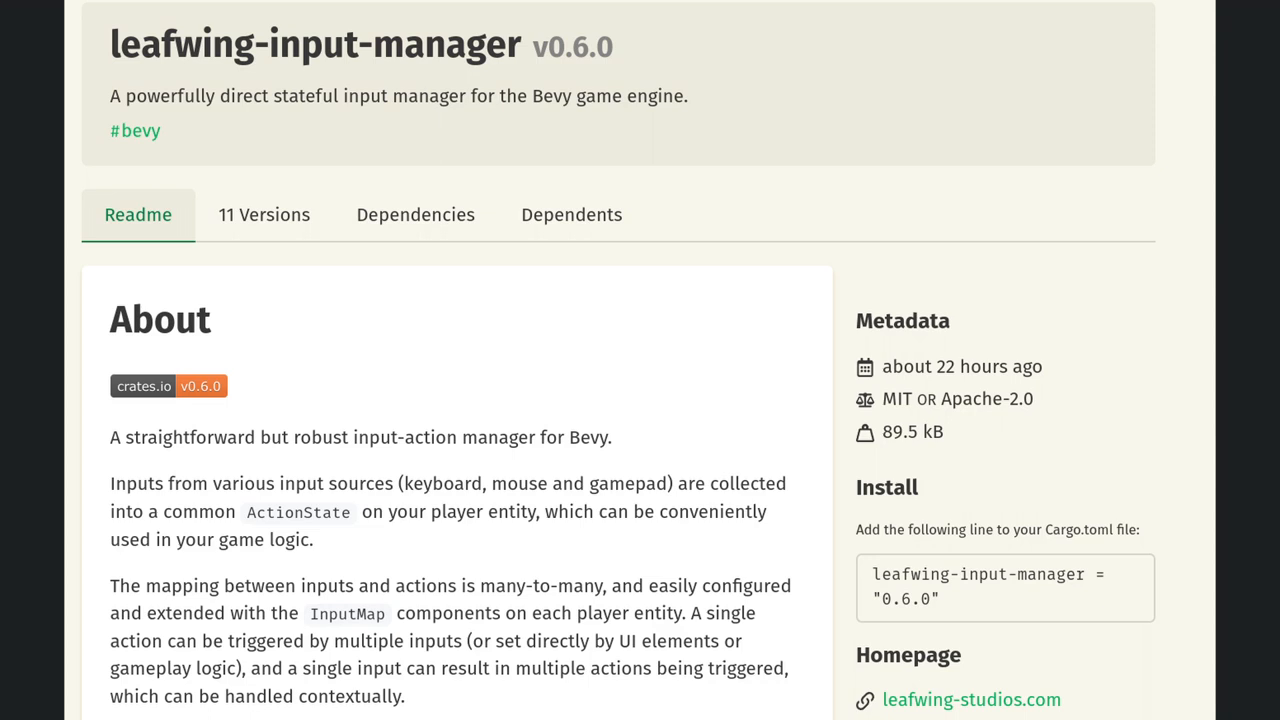
Scroll through the About section of the leafwing-input-manager v0.6.0 crate page
scroll(down, 3)
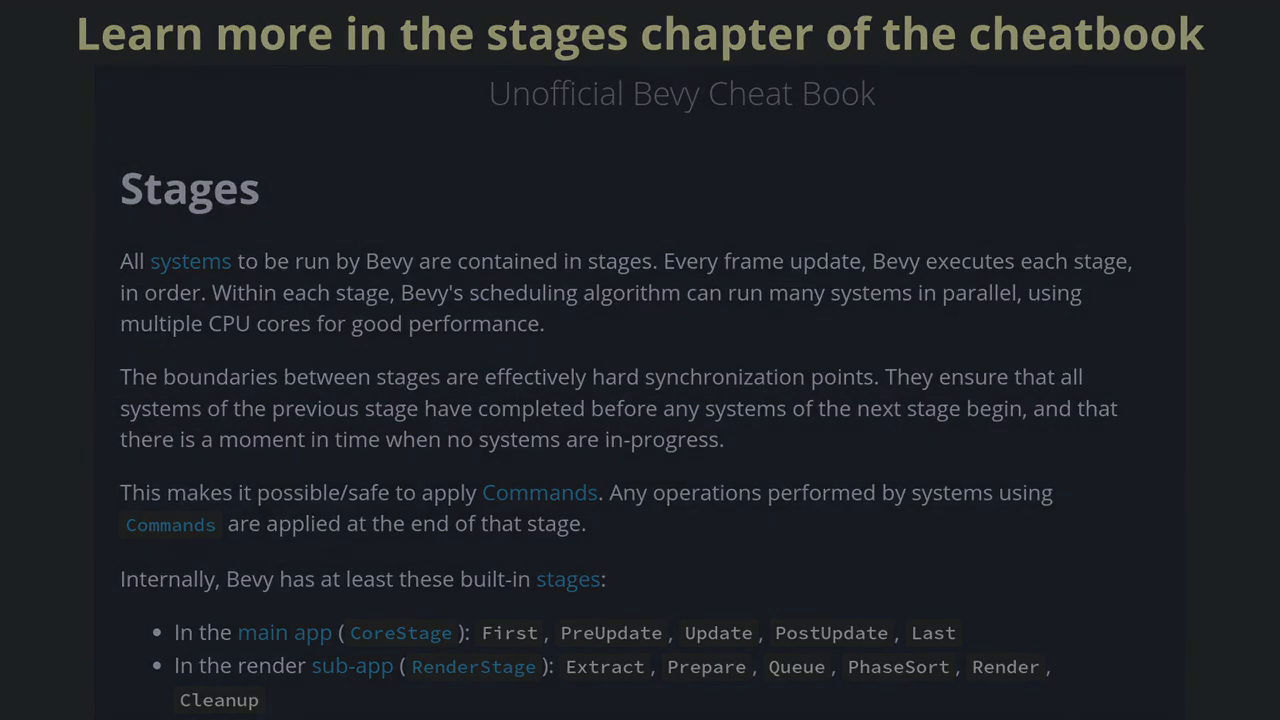
Go to the Stages chapter of the Unofficial Bevy Cheat Book
click(401, 633)
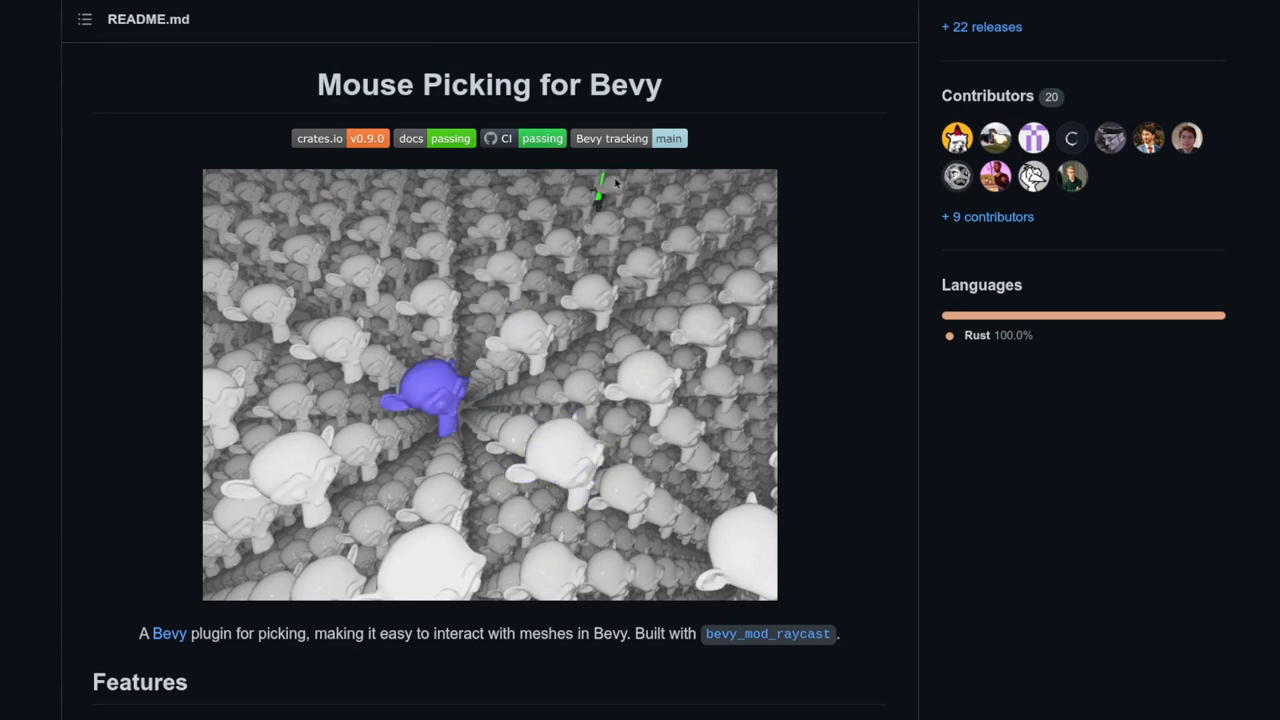
mouse_move(580, 256)
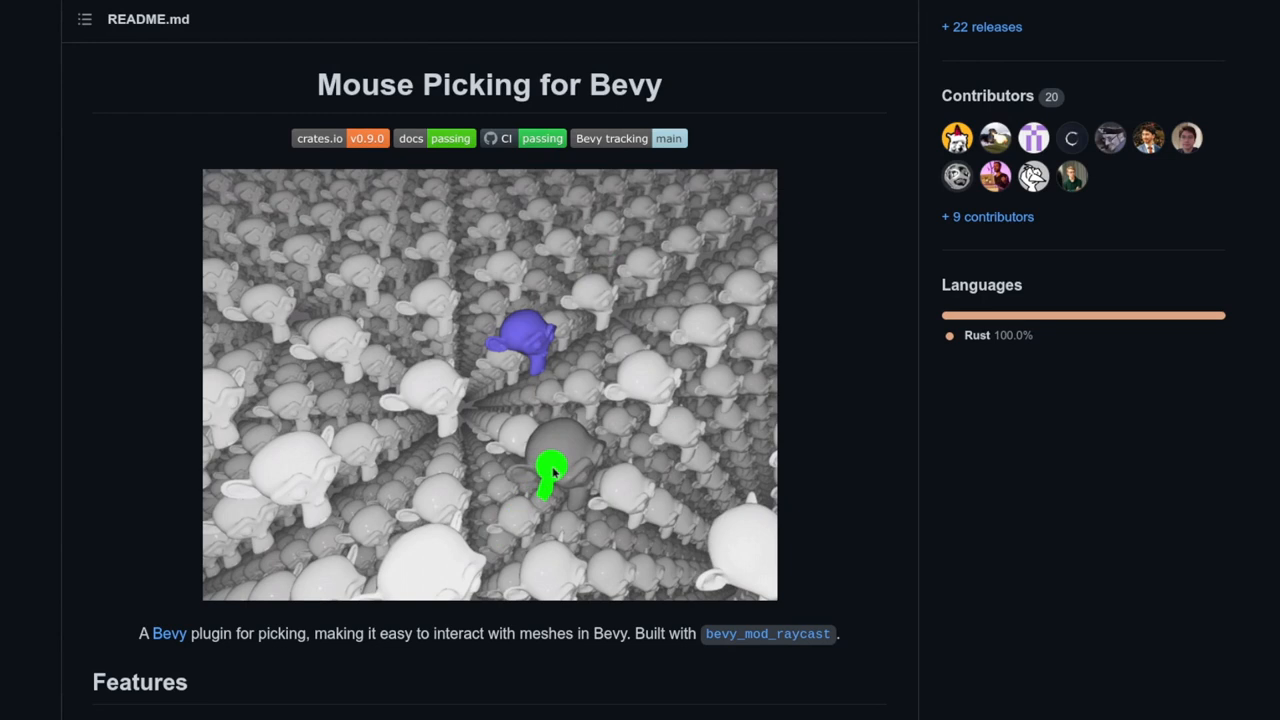
mouse_move(433, 398)
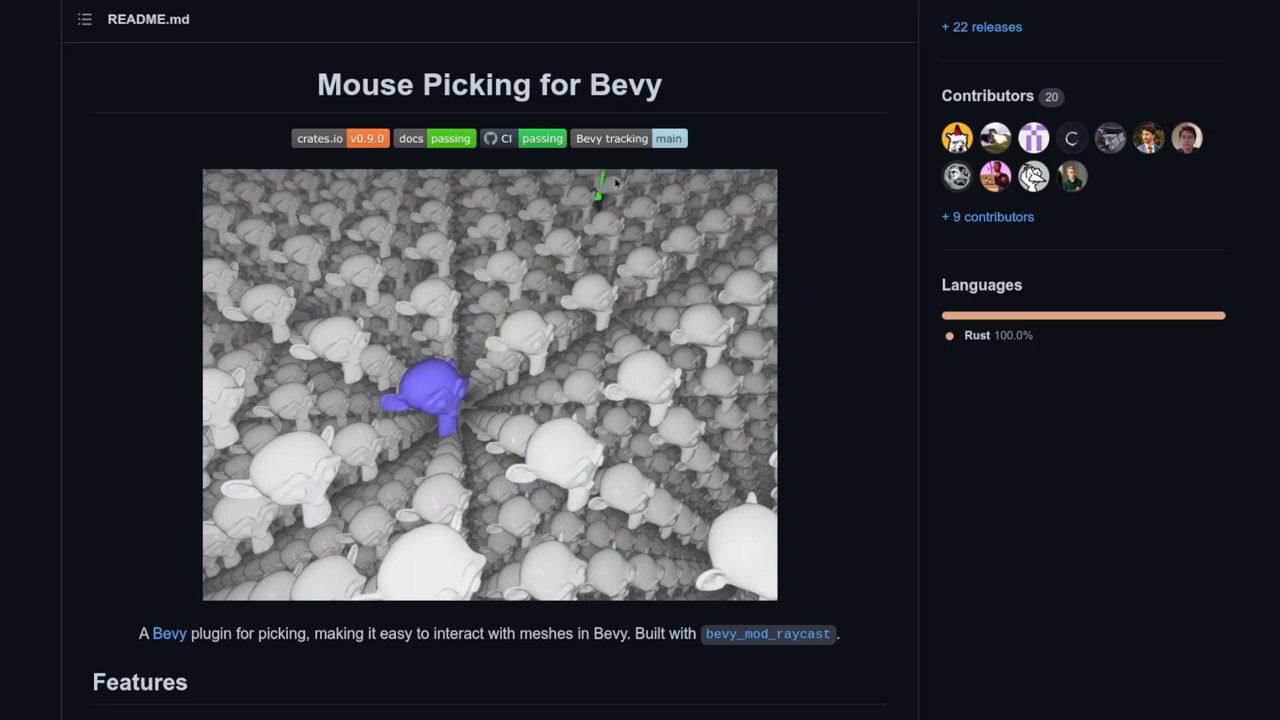
scroll(down, 3)
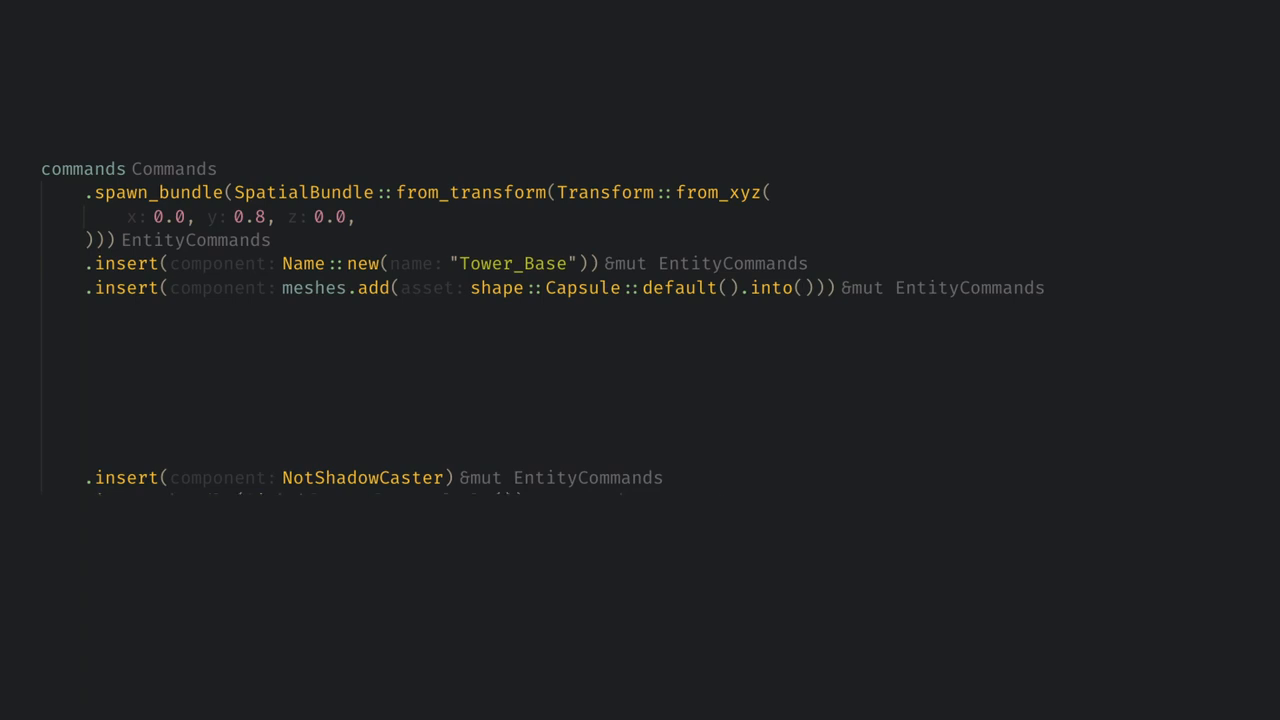
Insert PickableBundle::default() on Tower_Base and open a with_children ChildBuilder closure
text(.insert_bundle(PickableBundle::default()))
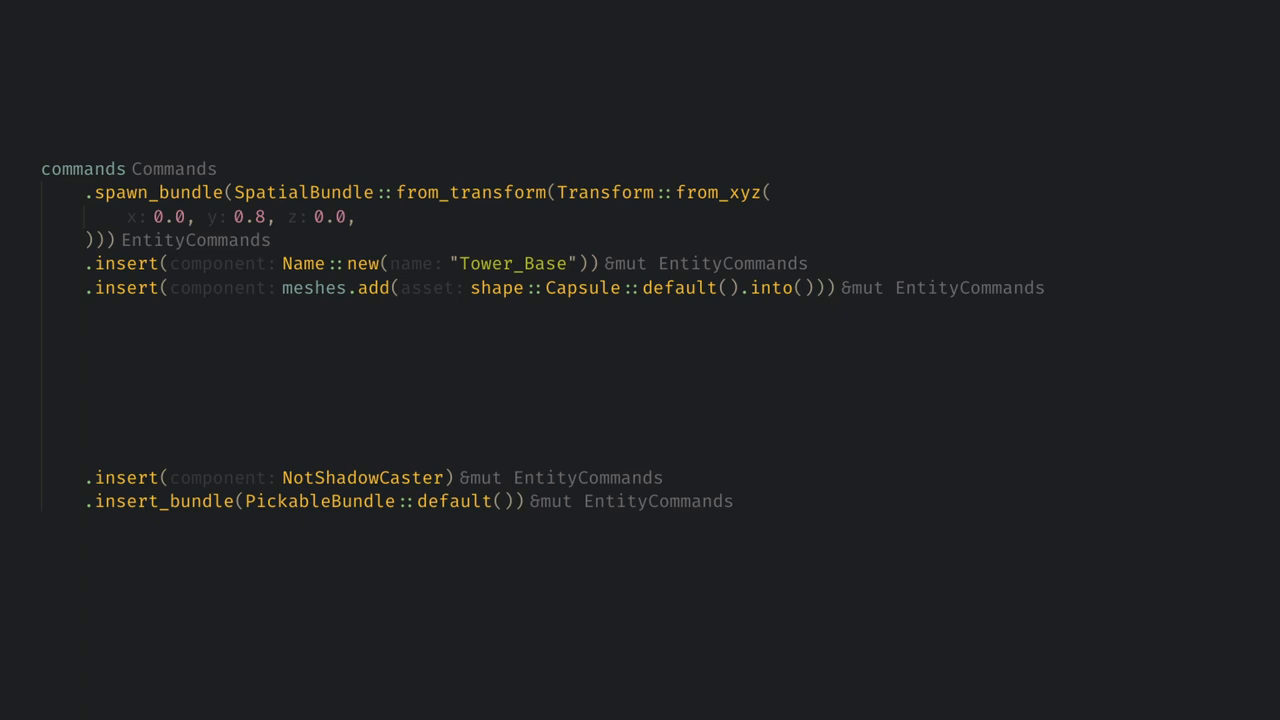
text(.with_children(|commands: &mut ChildBuilder| {)
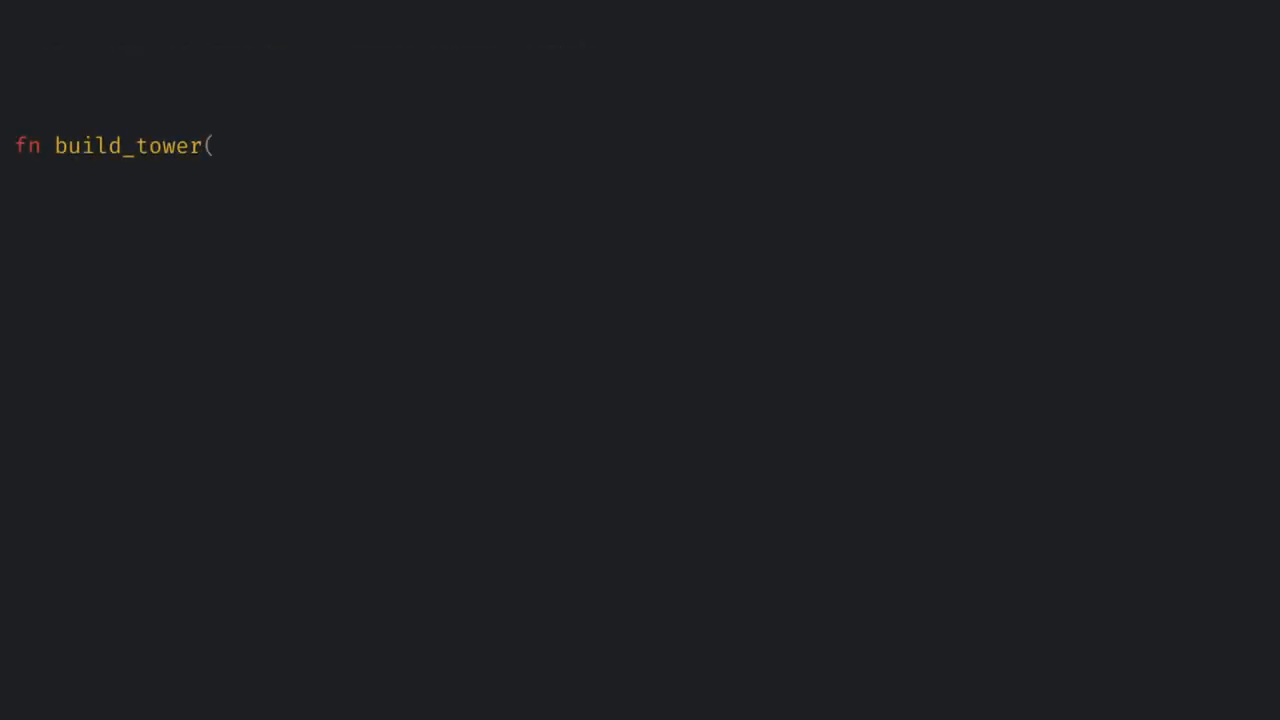
Give build_tower mut commands and keyboard parameters and a KeyCode::Space just_pressed check
text(mut commands: Commands,)
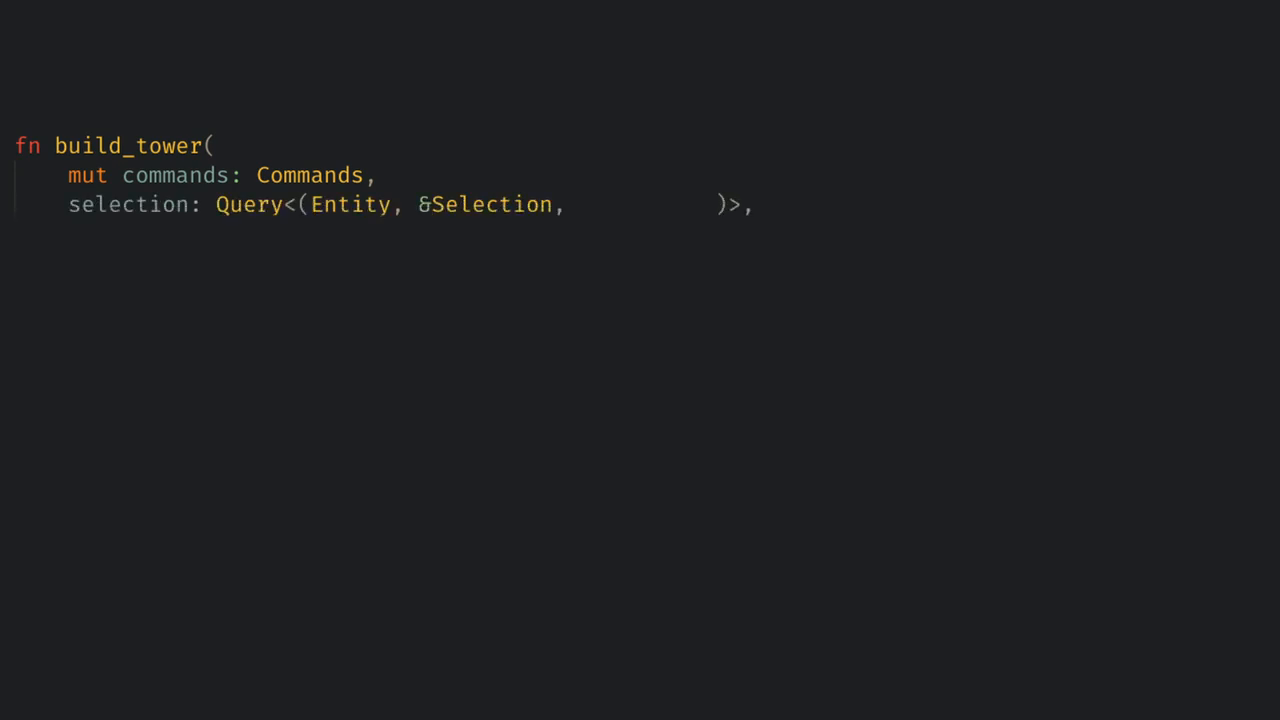
text(keyboard: Res<Input<KeyCode>>,)
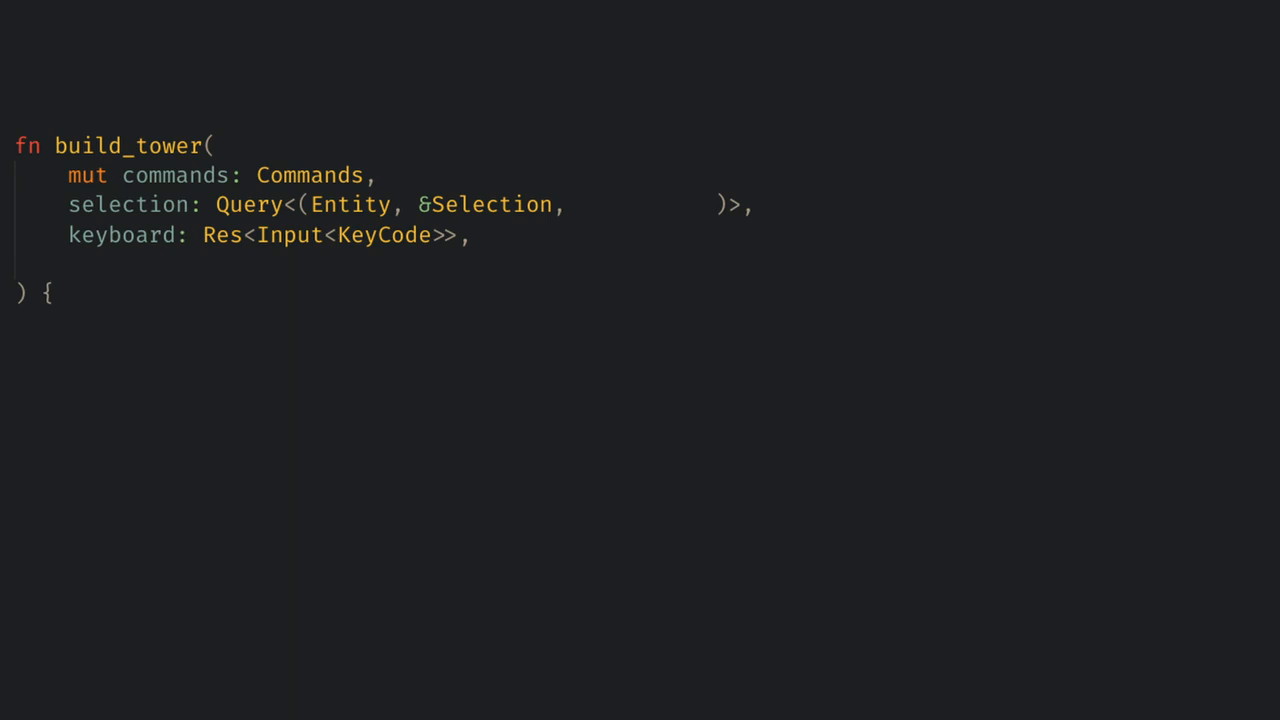
text(if keyboard.just_pressed(KeyCode::Space) {)
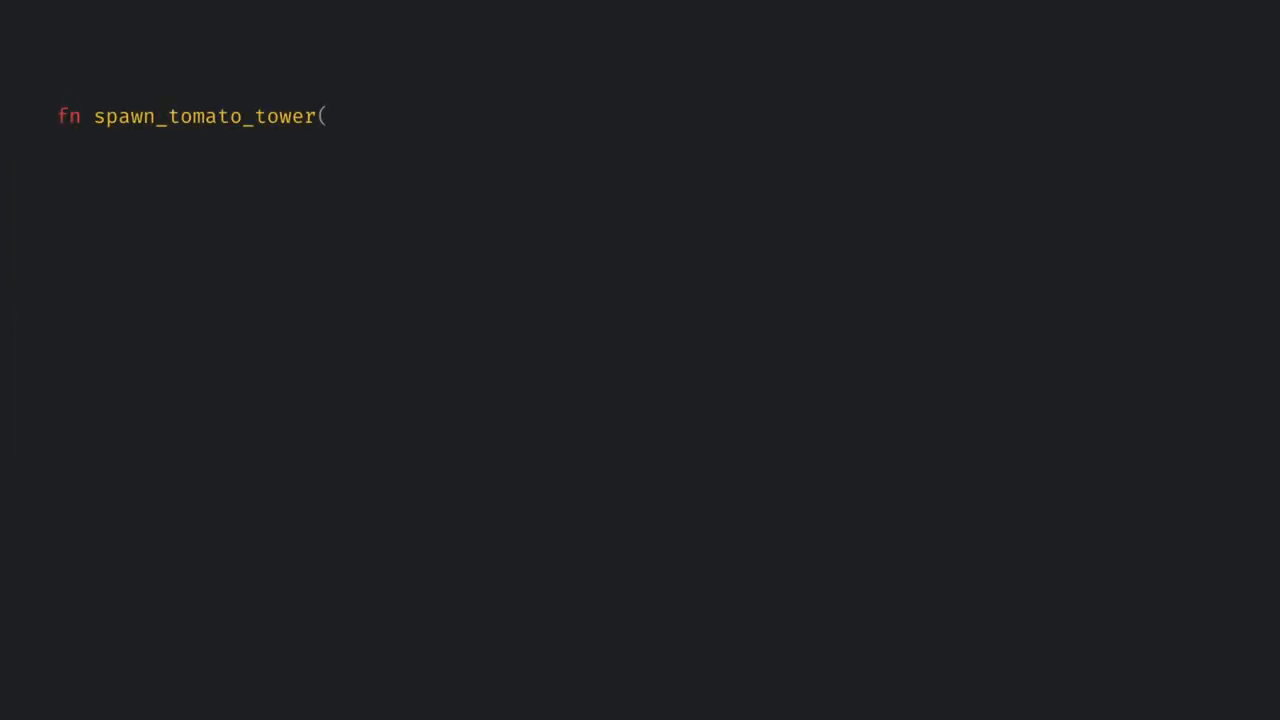
Give spawn_tomato_tower &mut Commands, &GameAssets and position: Vec3 parameters
text(commands: &mut Commands,)
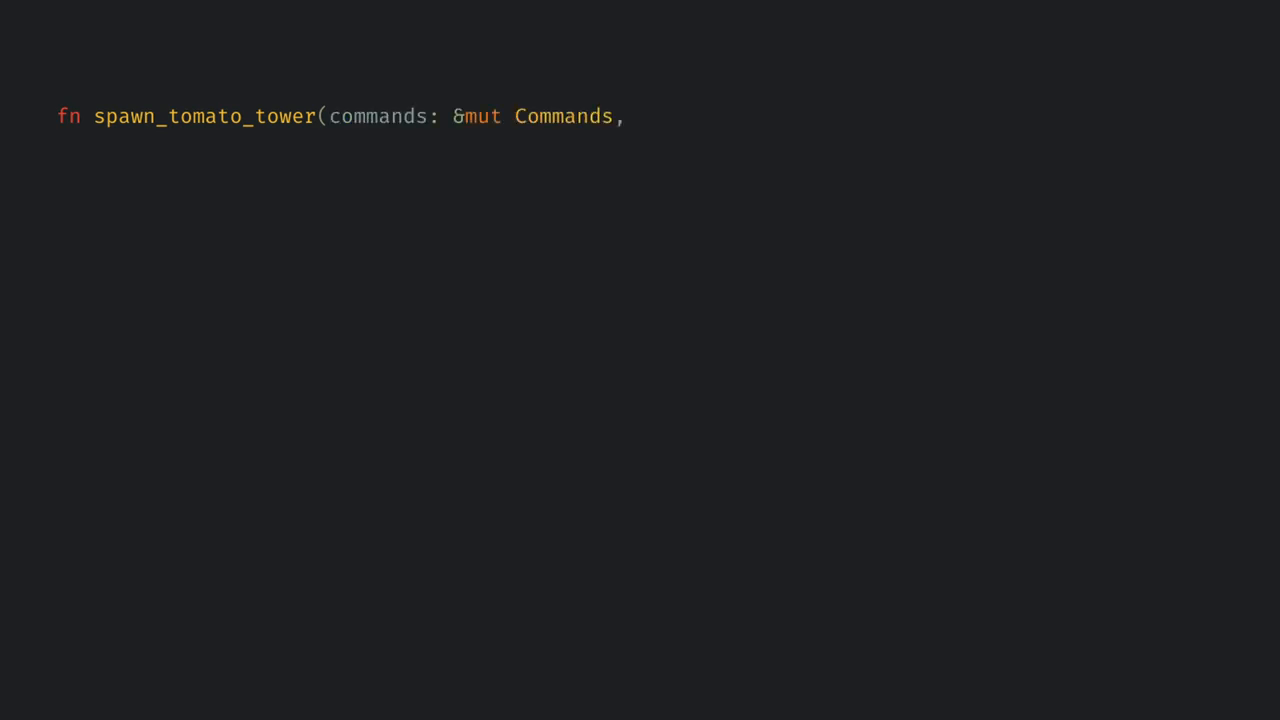
text(assets: &GameAssets,)
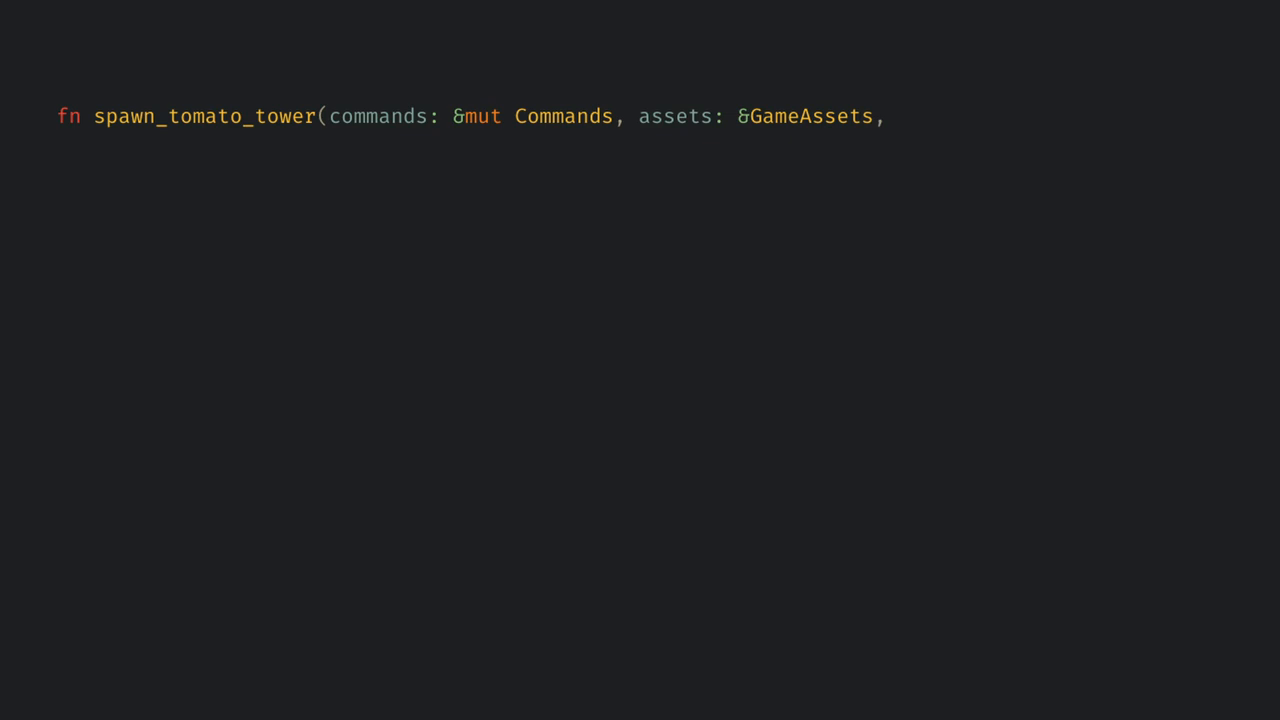
text(position: Vec3))
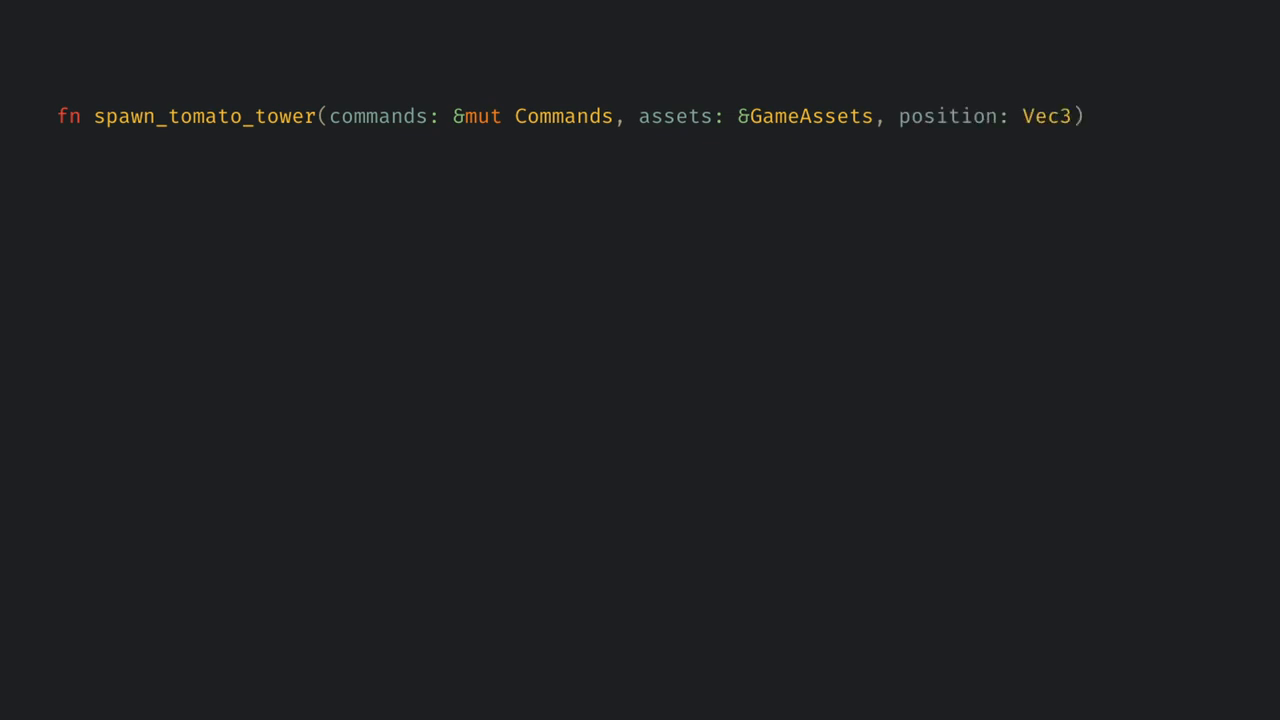